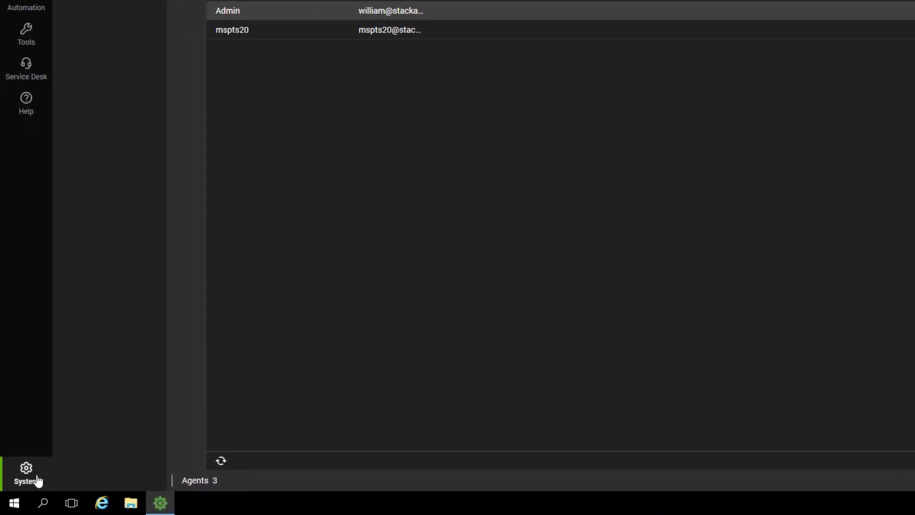
Step: Show the Automate Users list under System, Users and Contacts
{"action": "left_click", "coordinate": [26, 472]}
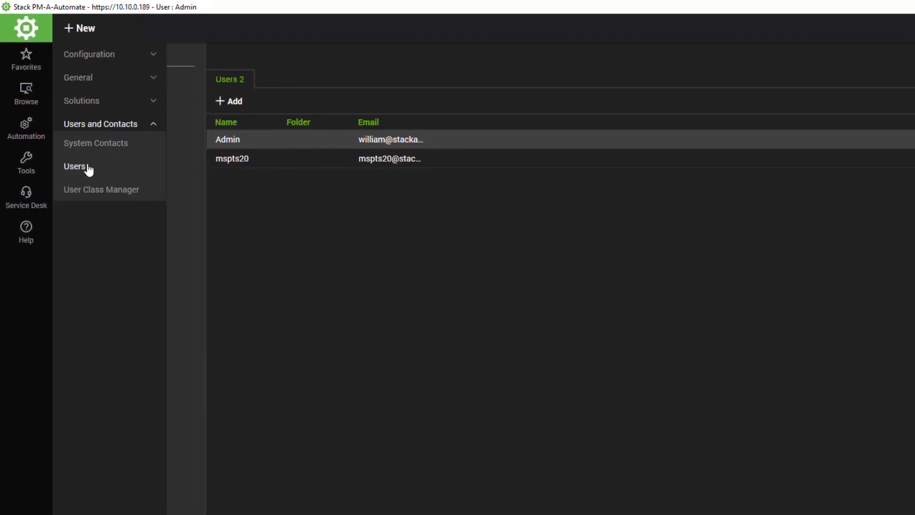
{"action": "left_click", "coordinate": [75, 166]}
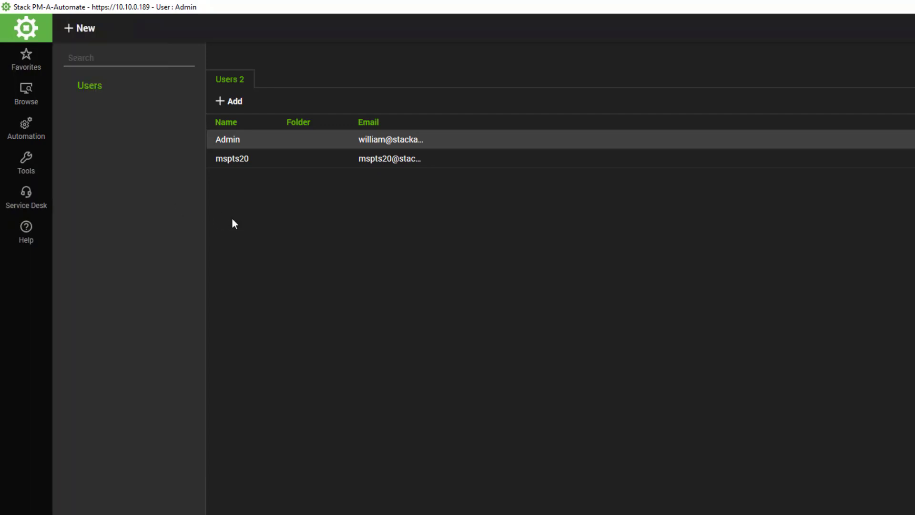
{"action": "mouse_move", "coordinate": [233, 102]}
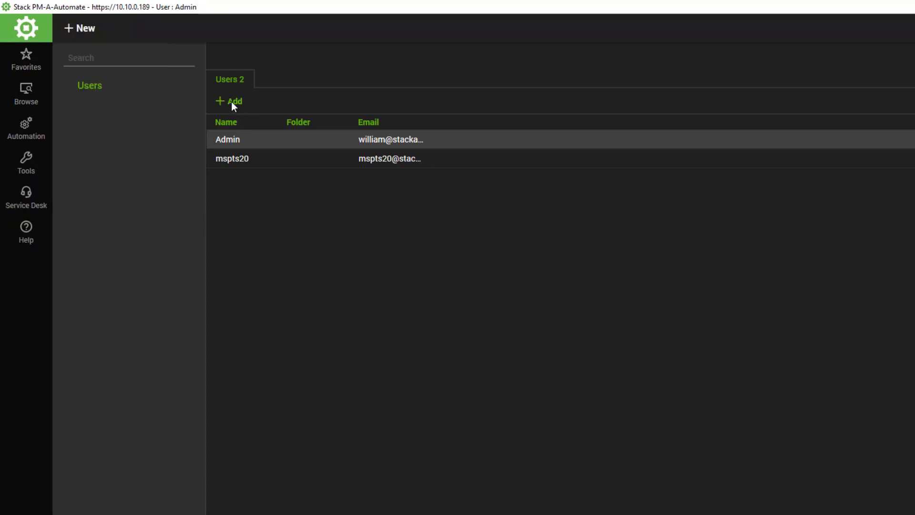
Step: Add a new user 'toolshed' with password and email, marked Integrator, viewing its Permissions
{"action": "left_click", "coordinate": [233, 101]}
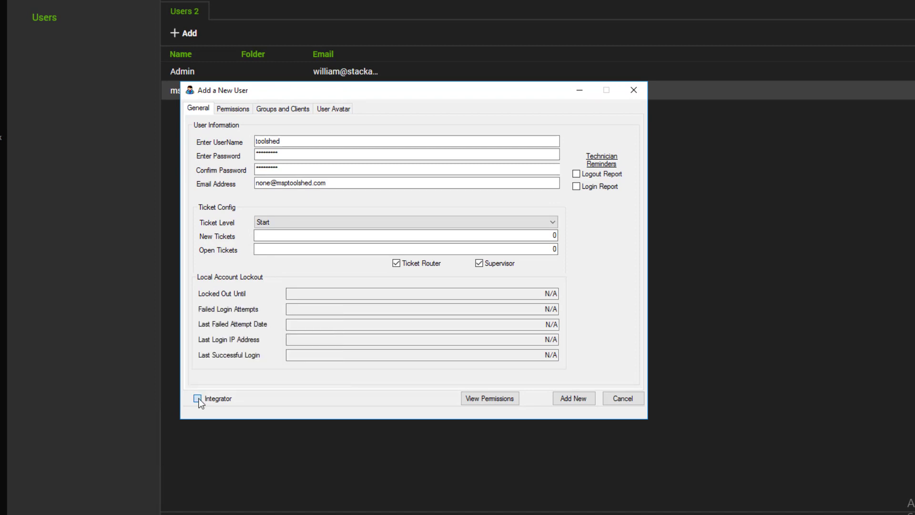
{"action": "left_click", "coordinate": [198, 398]}
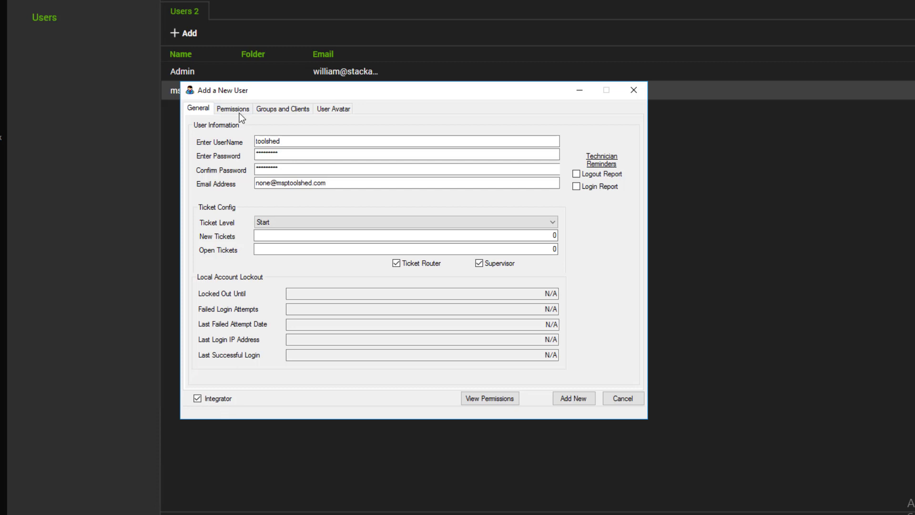
{"action": "left_click", "coordinate": [232, 108]}
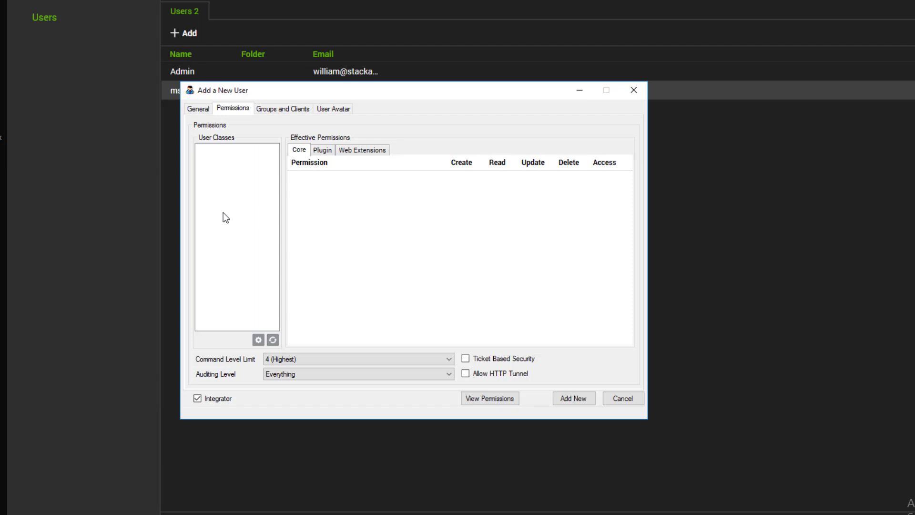
Step: Review the toolshed class's Core permissions in the User Class Manager
{"action": "left_click", "coordinate": [258, 340]}
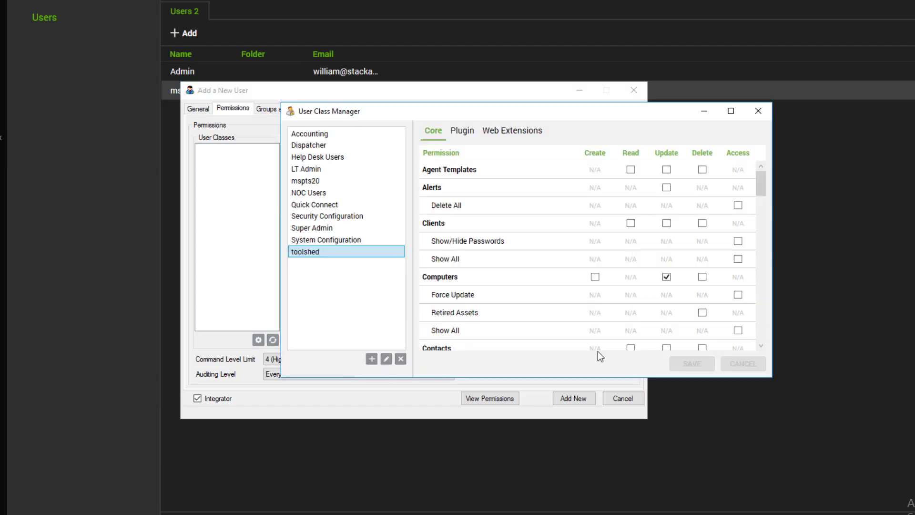
{"action": "mouse_move", "coordinate": [761, 181]}
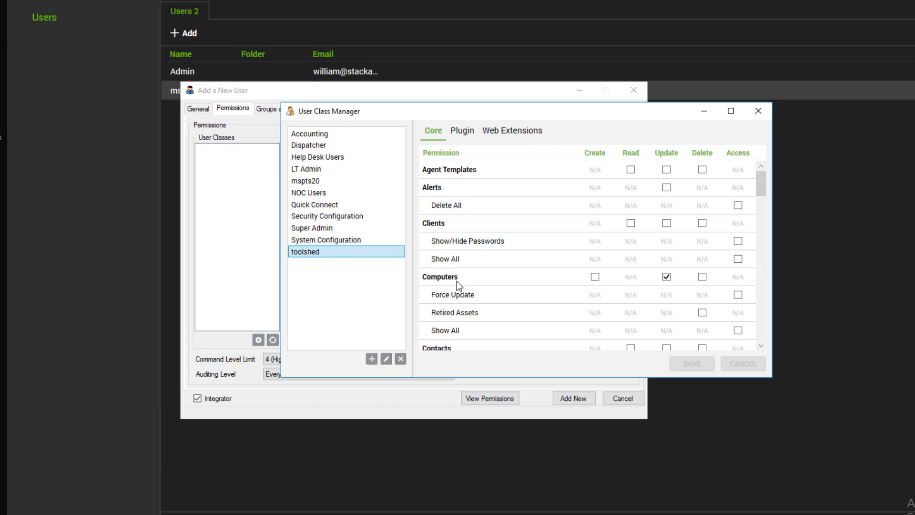
{"action": "scroll", "scroll_direction": "down", "scroll_amount": 3}
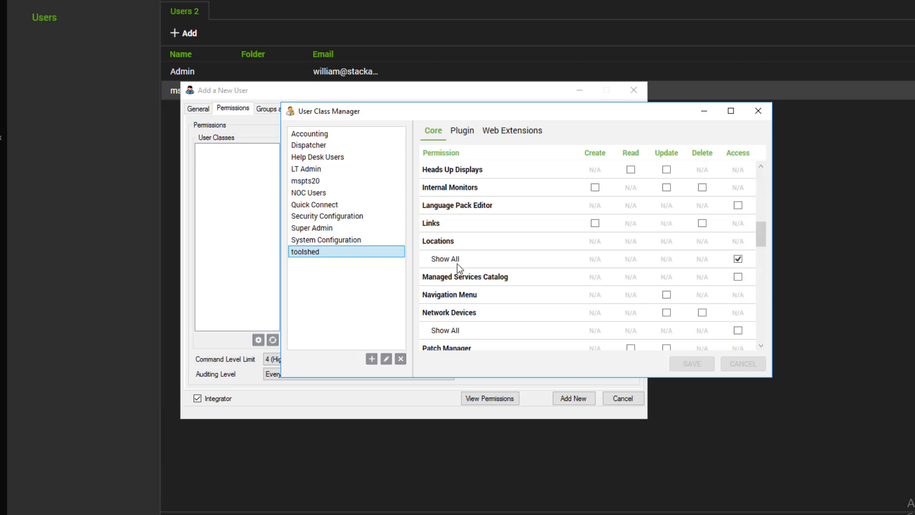
{"action": "scroll", "scroll_direction": "down", "scroll_amount": 3}
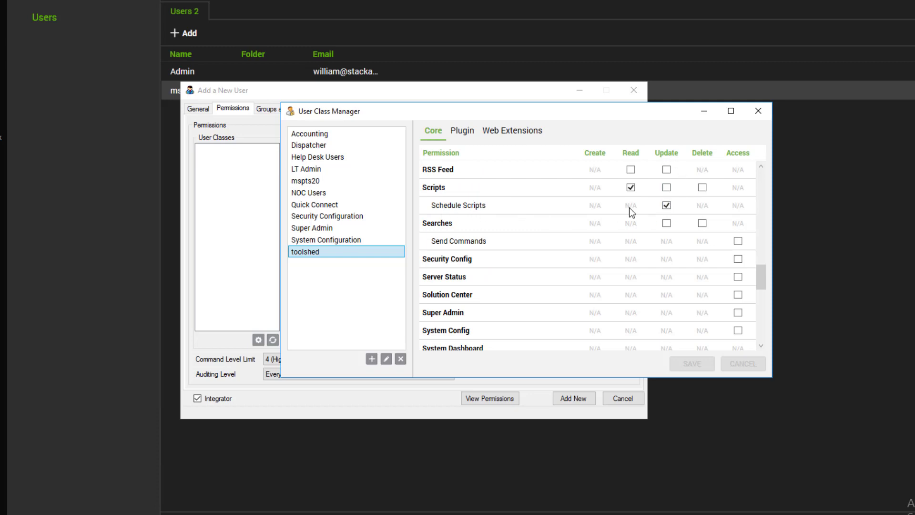
Step: Close the class manager without saving and assign the toolshed class to the user
{"action": "left_click", "coordinate": [757, 111]}
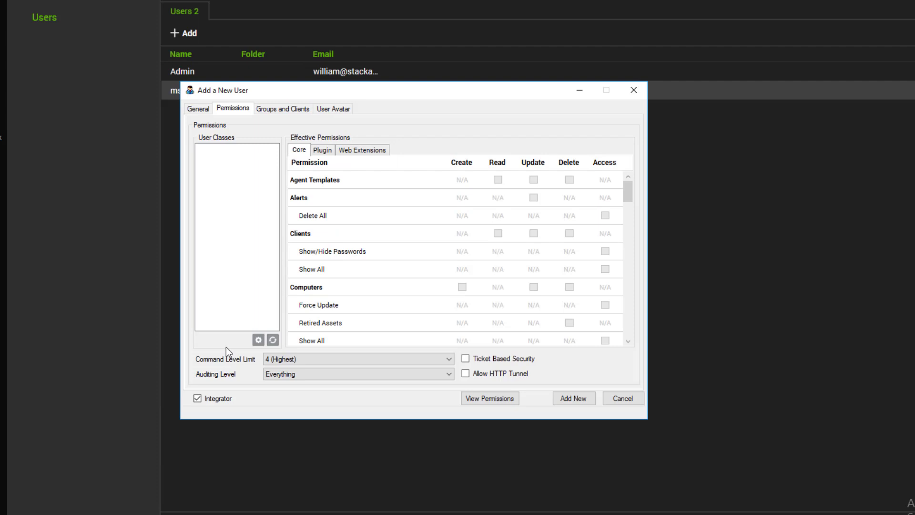
{"action": "mouse_move", "coordinate": [272, 339]}
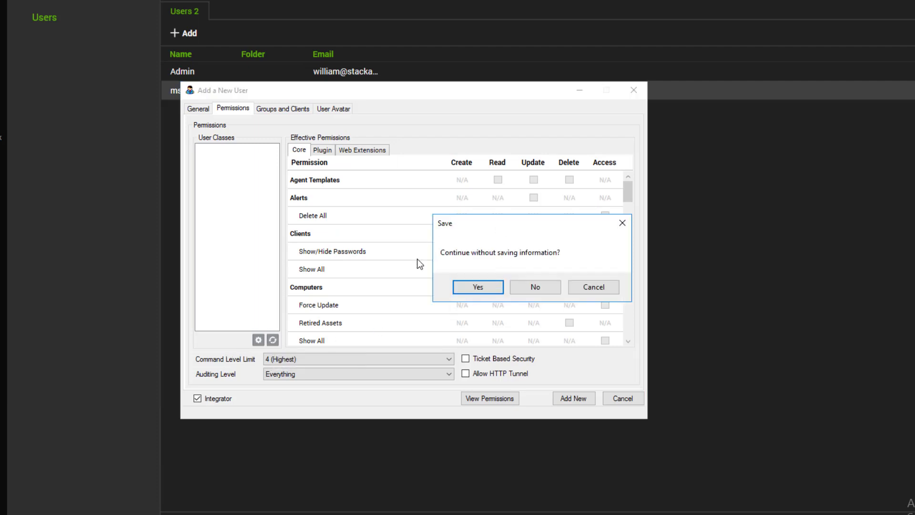
{"action": "left_click", "coordinate": [476, 286]}
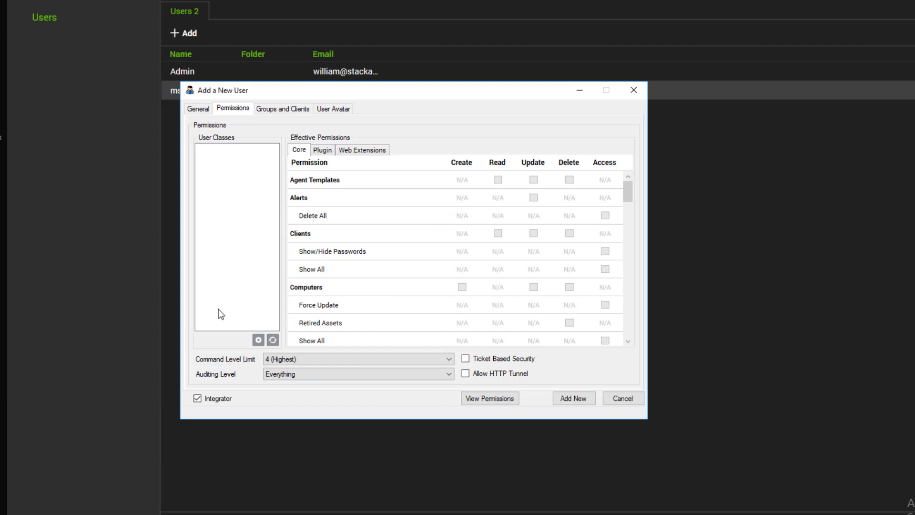
{"action": "left_click", "coordinate": [257, 340]}
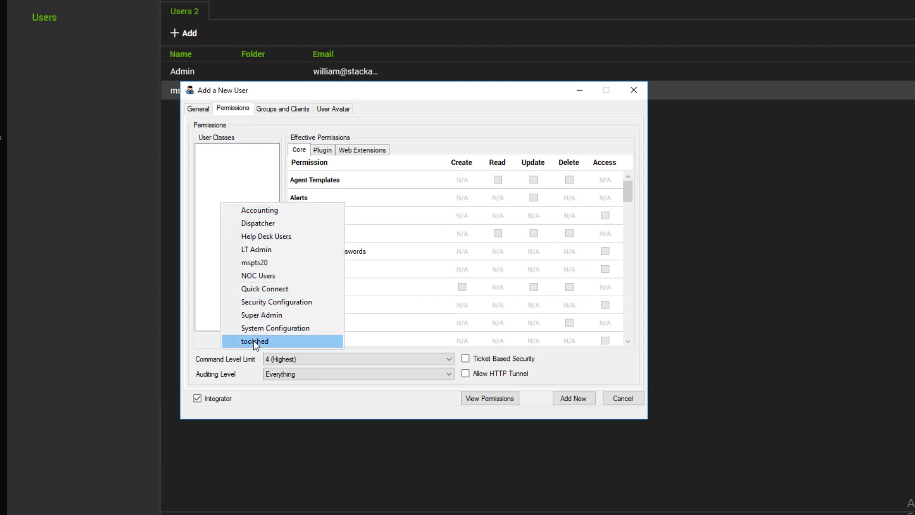
{"action": "left_click", "coordinate": [253, 341]}
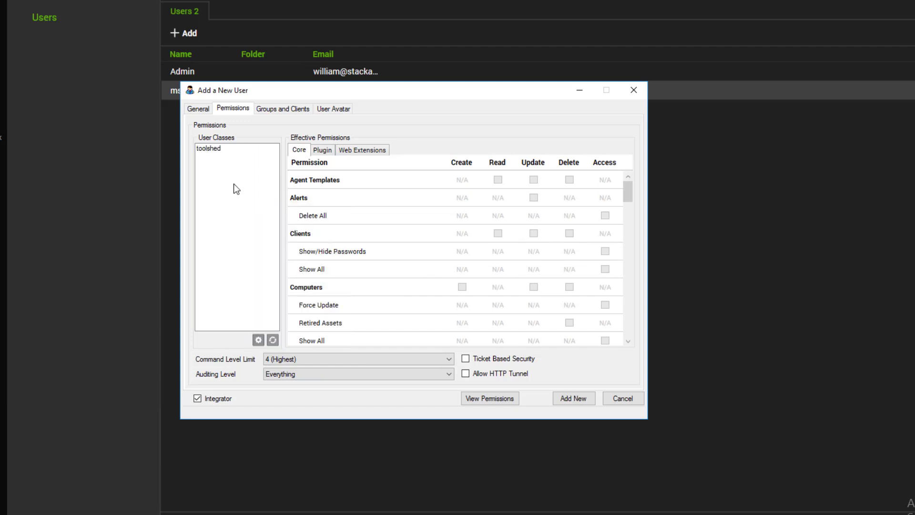
Step: Add All Agents and All Clients to the user's Member Of list and create the account
{"action": "left_click", "coordinate": [283, 109]}
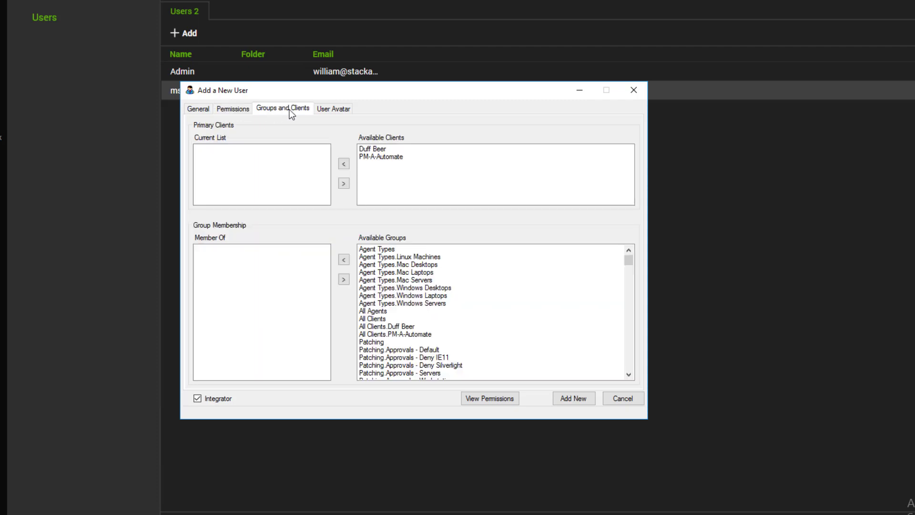
{"action": "mouse_move", "coordinate": [376, 324]}
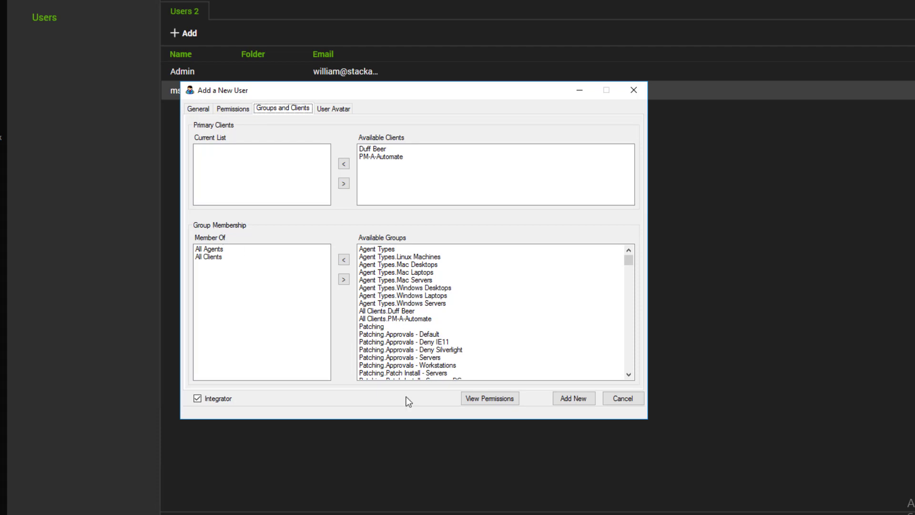
{"action": "mouse_move", "coordinate": [573, 398]}
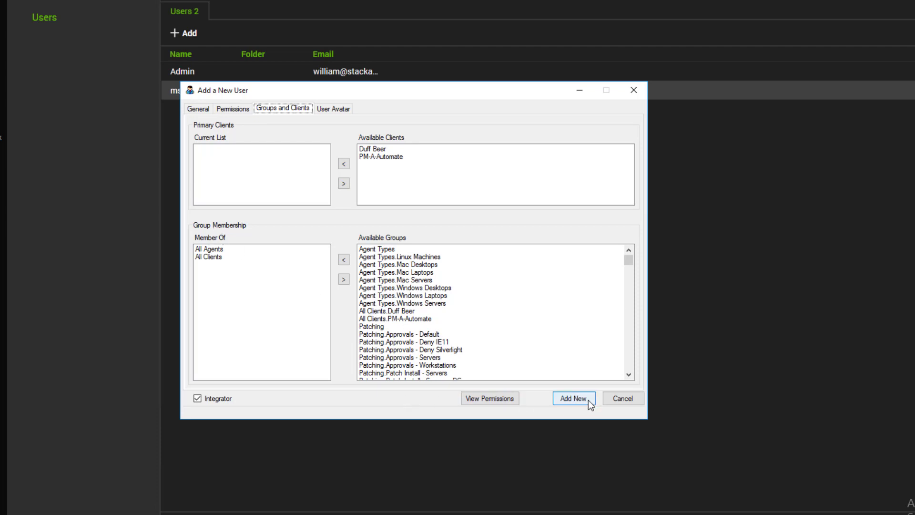
{"action": "left_click", "coordinate": [572, 398]}
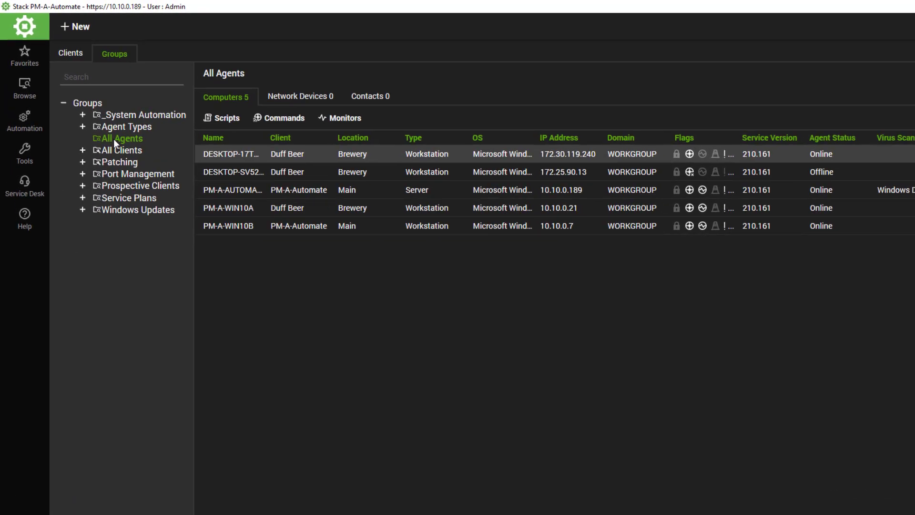
Step: View the toolshed class's Send Commands, Schedule Scripts and View Commands permissions in All Agents
{"action": "double_click", "coordinate": [121, 138]}
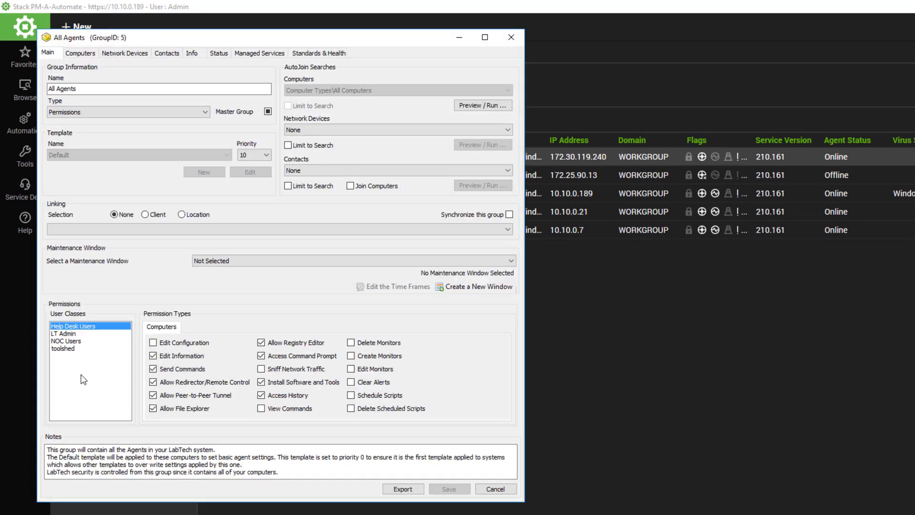
{"action": "left_click", "coordinate": [63, 349]}
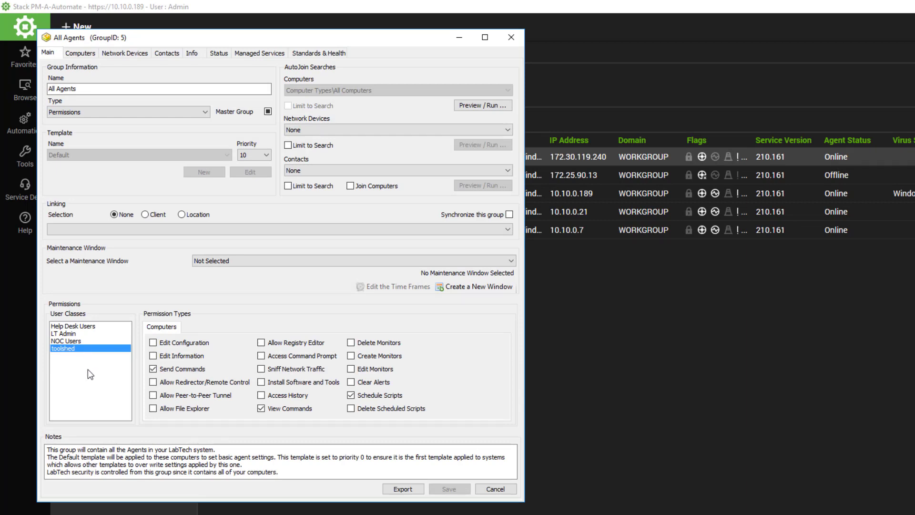
{"action": "mouse_move", "coordinate": [154, 320]}
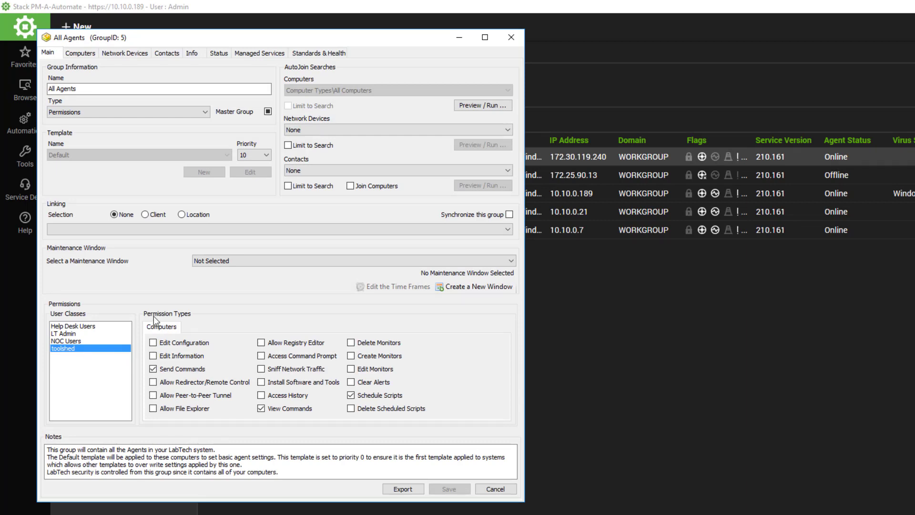
{"action": "left_click", "coordinate": [152, 369]}
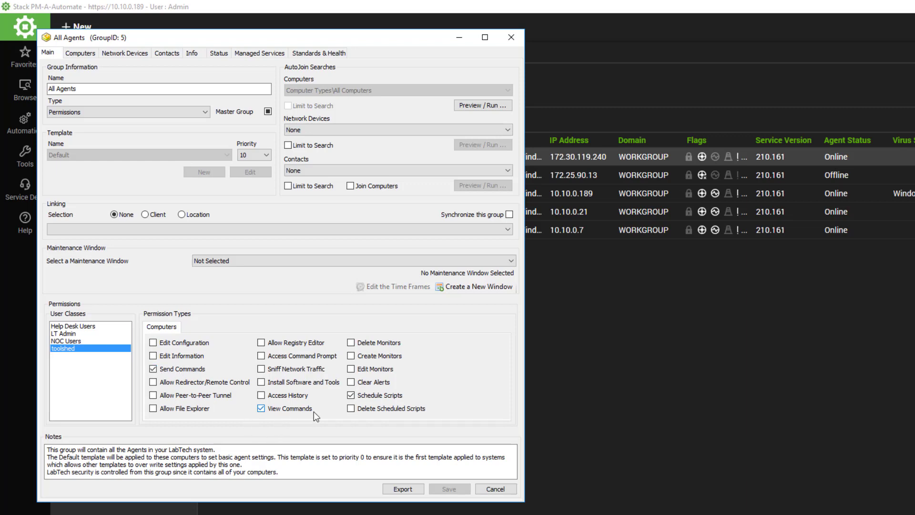
{"action": "mouse_move", "coordinate": [401, 404]}
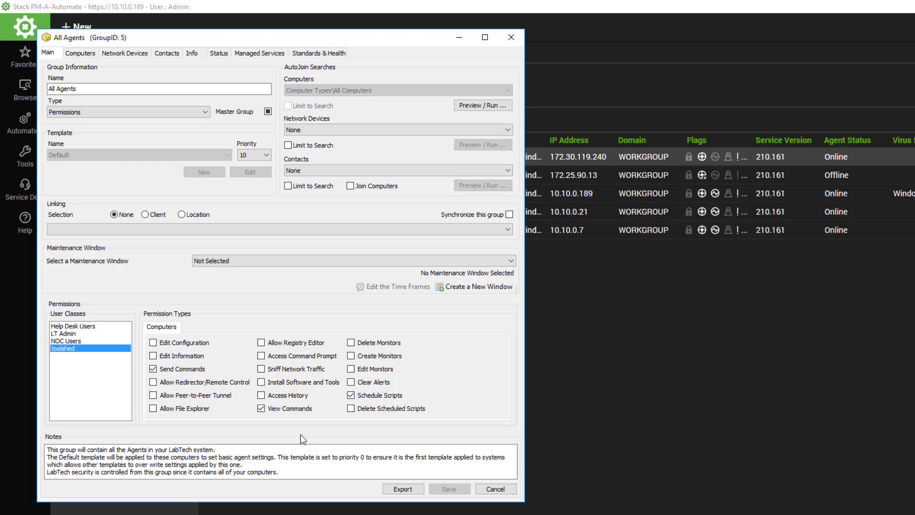
{"action": "mouse_move", "coordinate": [442, 491]}
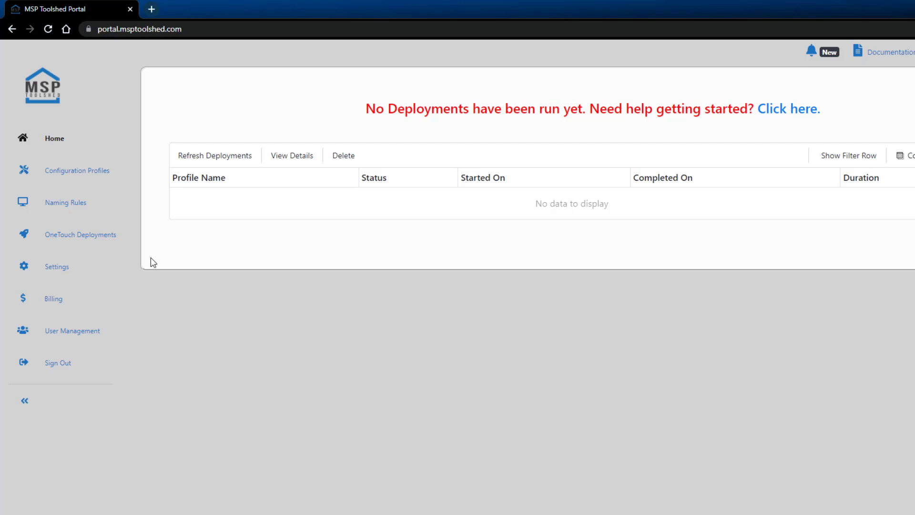
Step: Enter the Automate URL, toolshedtest username and password in the portal's RMM Credentials and save
{"action": "left_click", "coordinate": [57, 266]}
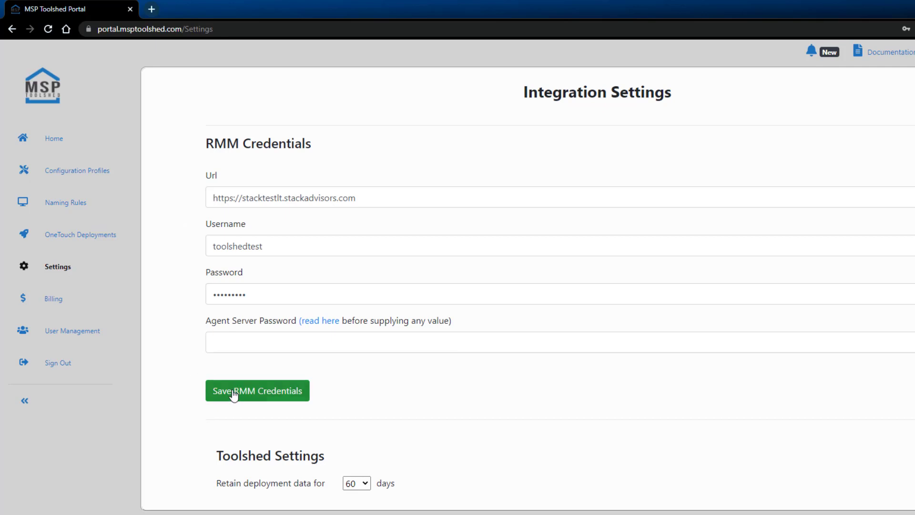
{"action": "left_click", "coordinate": [257, 391]}
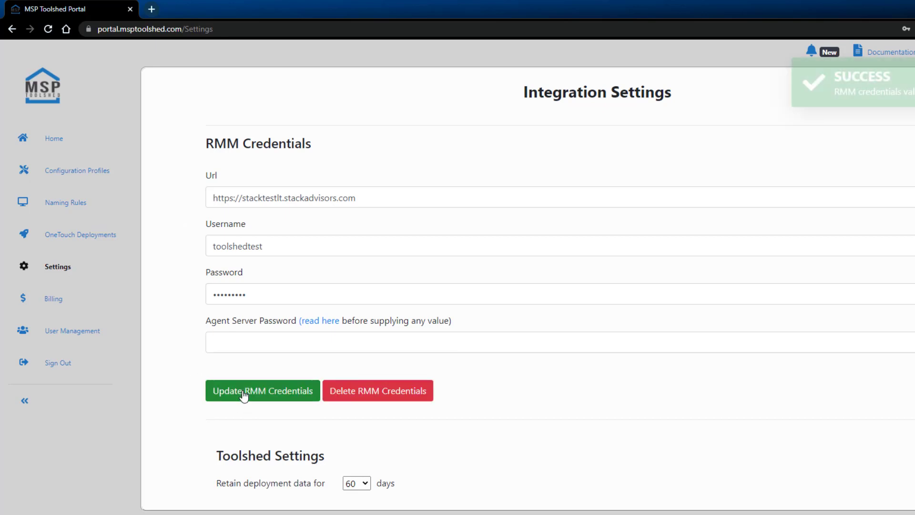